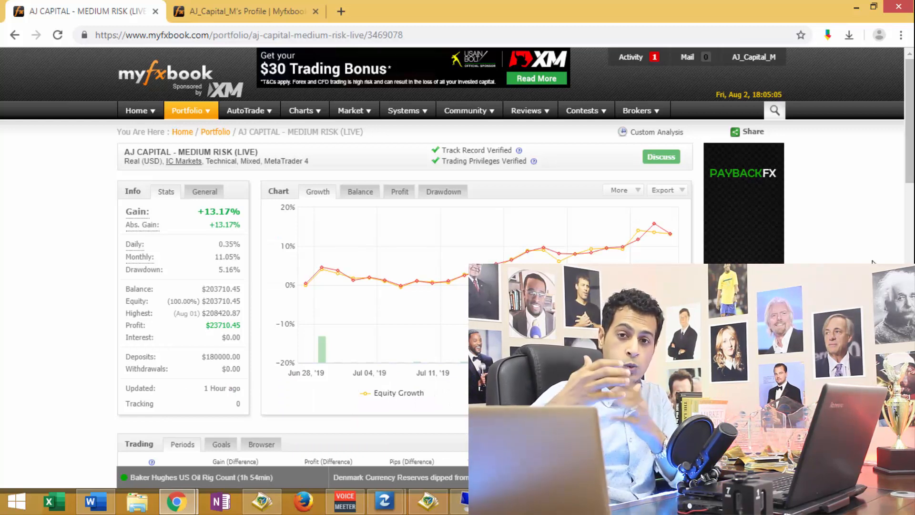
# Scroll the Myfxbook portfolio page down to the Advanced Statistics Trades section showing the Profit Factor.
pyautogui.scroll(-3)
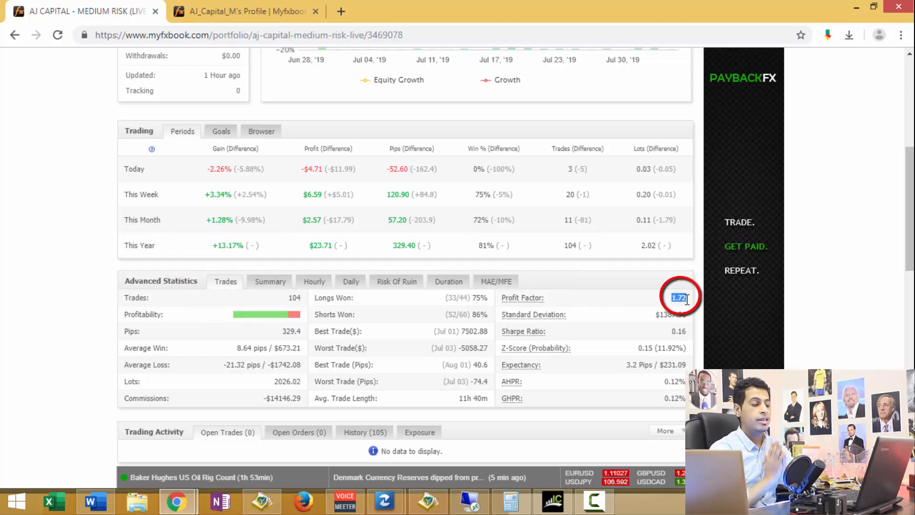
pyautogui.click(239, 12)
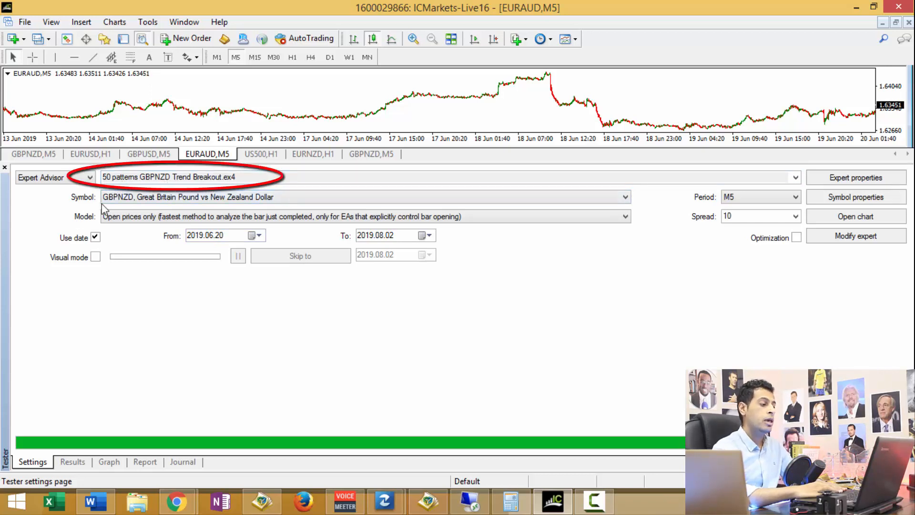
# Show the Strategy Tester settings for the GBPNZD Trend Breakout test, 2019.06.20–2019.08.02 on M5.
pyautogui.click(109, 461)
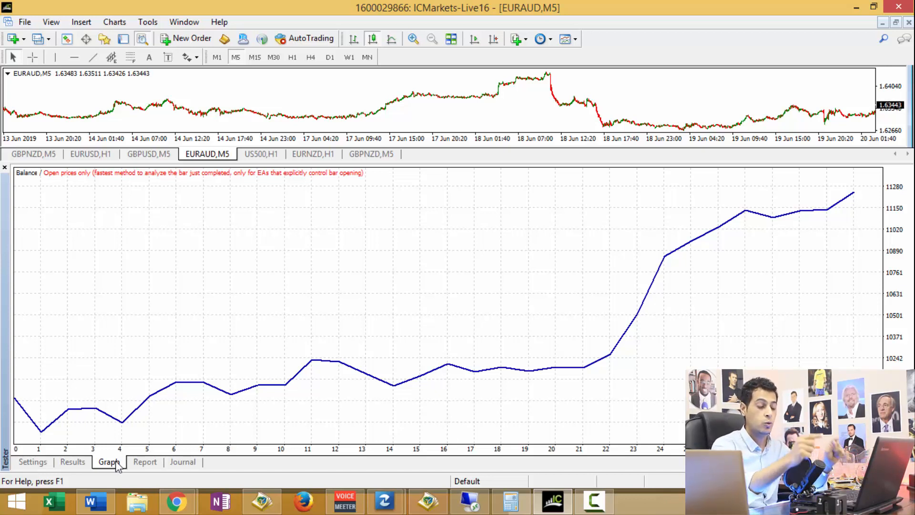
pyautogui.moveTo(804, 227)
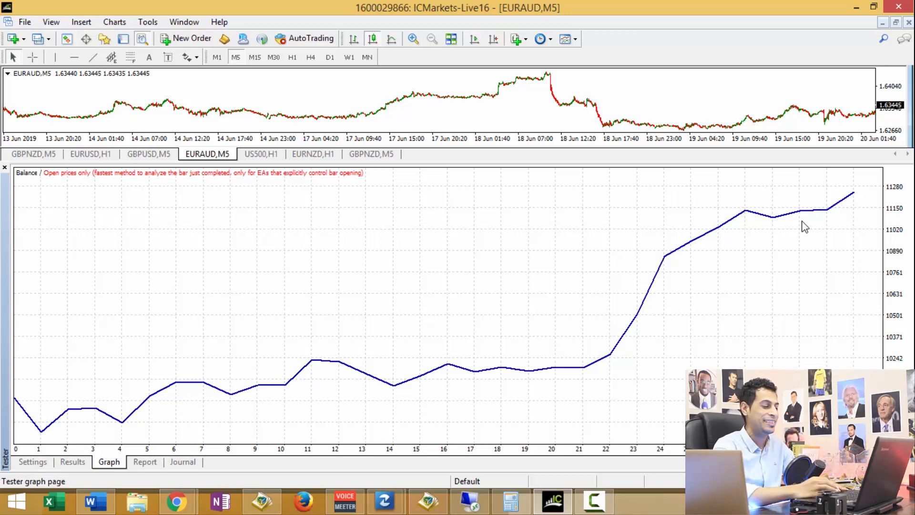
# Show the forward test's balance graph with the equity curve rising over the trades.
pyautogui.click(145, 461)
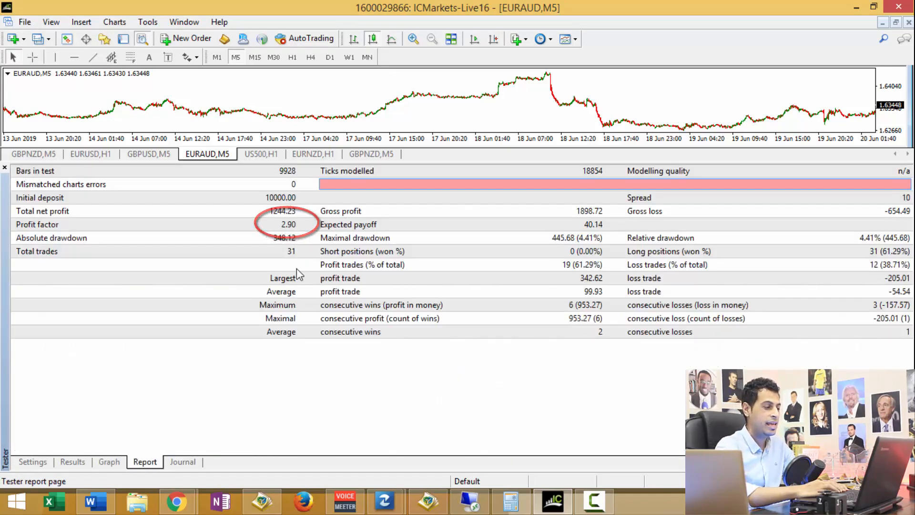